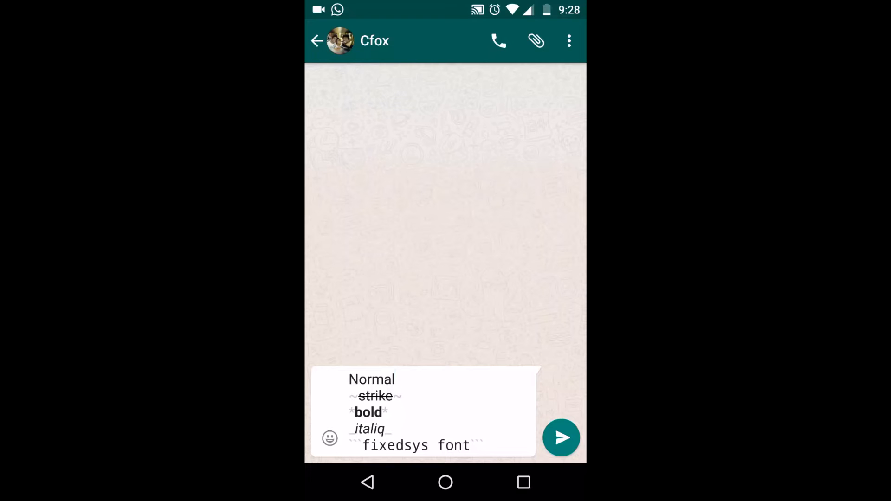
# - Erase the strikethrough line from the draft, leaving the second line blank
pyautogui.click(421, 412)
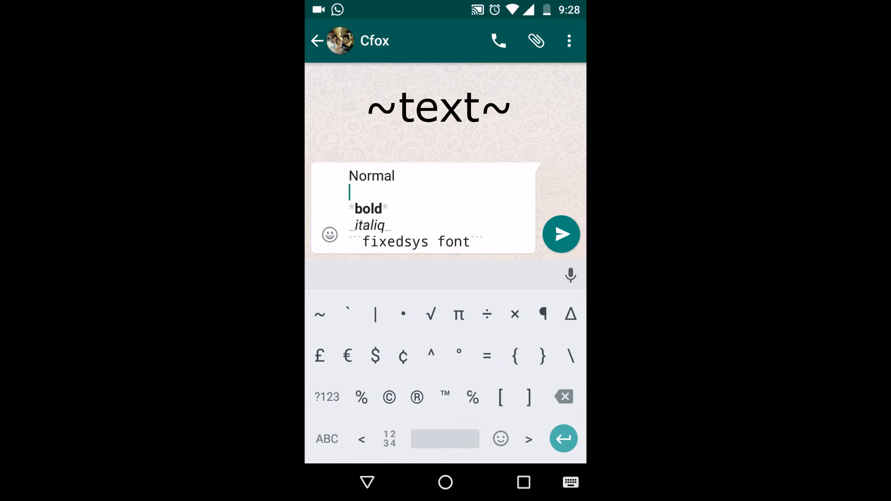
# - Rewrite the second line as ~strike~ so 'strike' shows with strikethrough again
pyautogui.write('~')
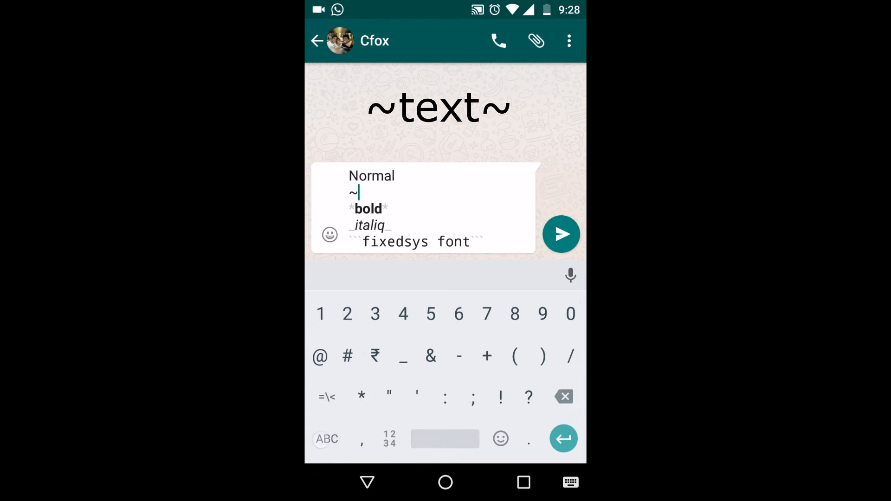
pyautogui.click(327, 397)
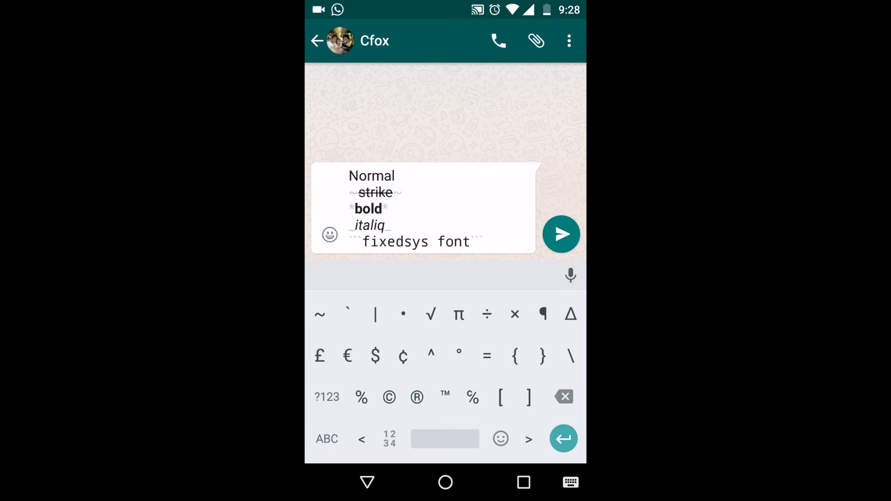
# - Capitalize the bold line to *Bold* and clear the monospace line down to its backticks
pyautogui.click(402, 209)
pyautogui.write('B')
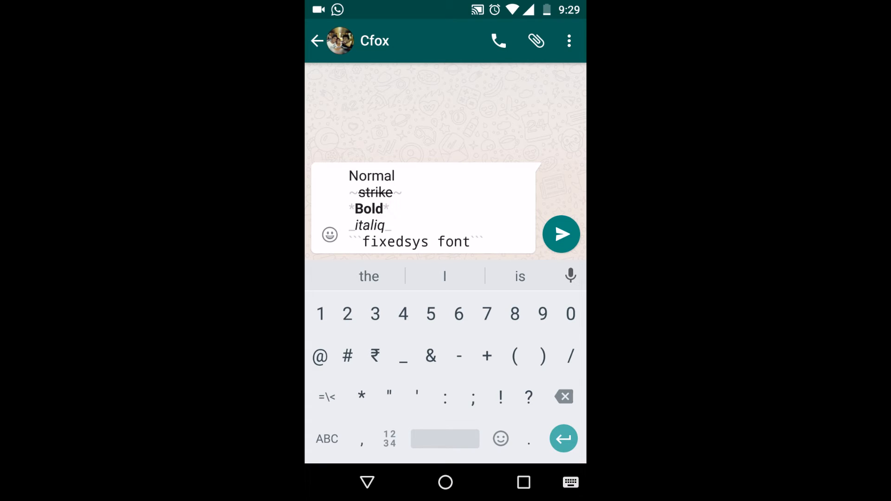
pyautogui.click(391, 241)
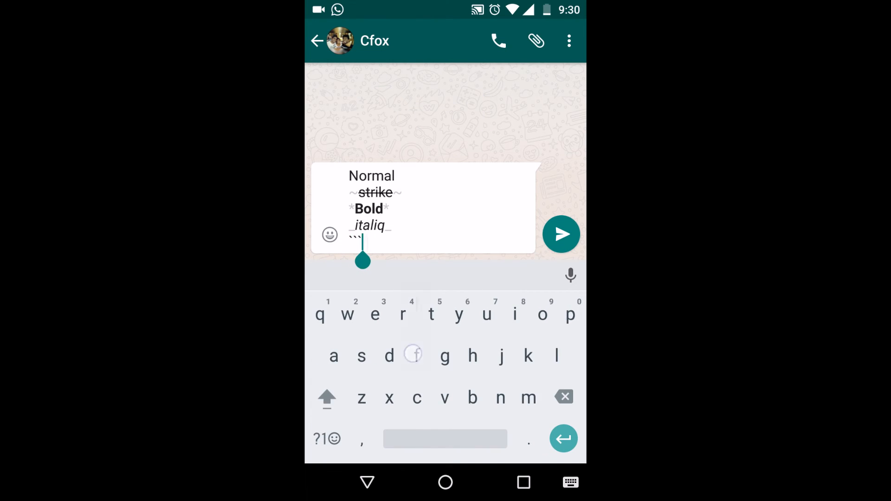
# - Write 'fixed sys font' in monospace, closing it with triple backticks
pyautogui.write('fixed sys font')
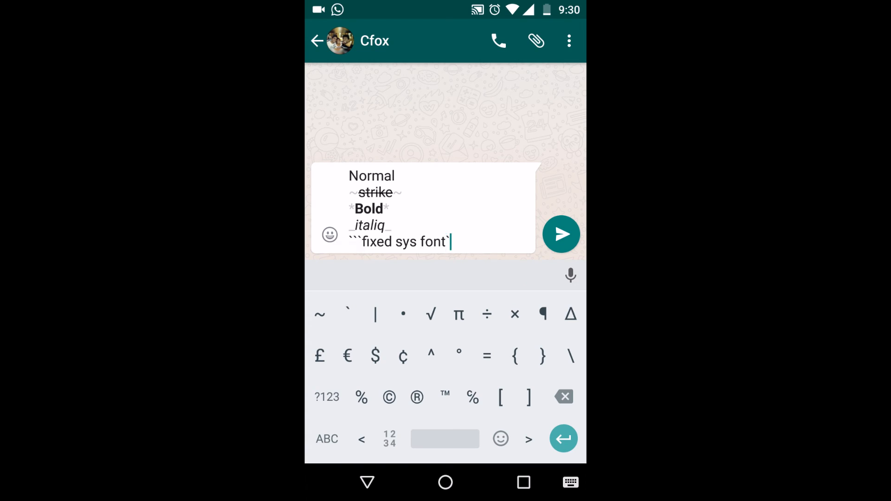
pyautogui.write('```')
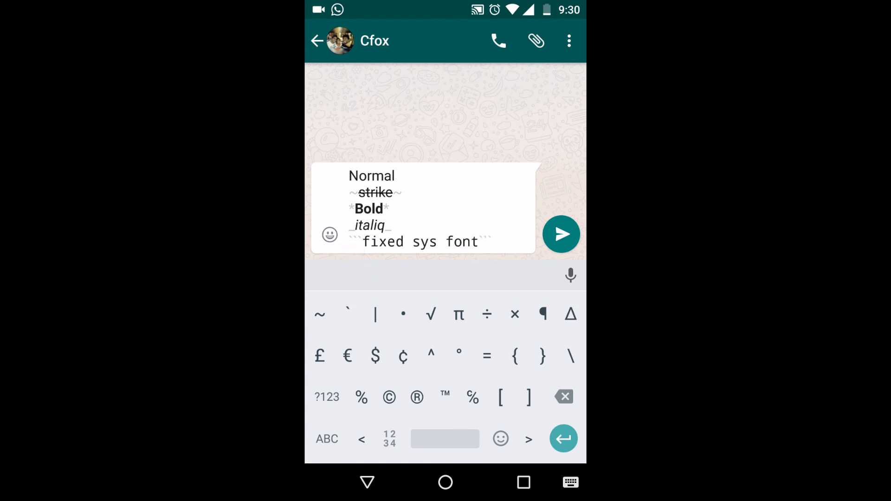